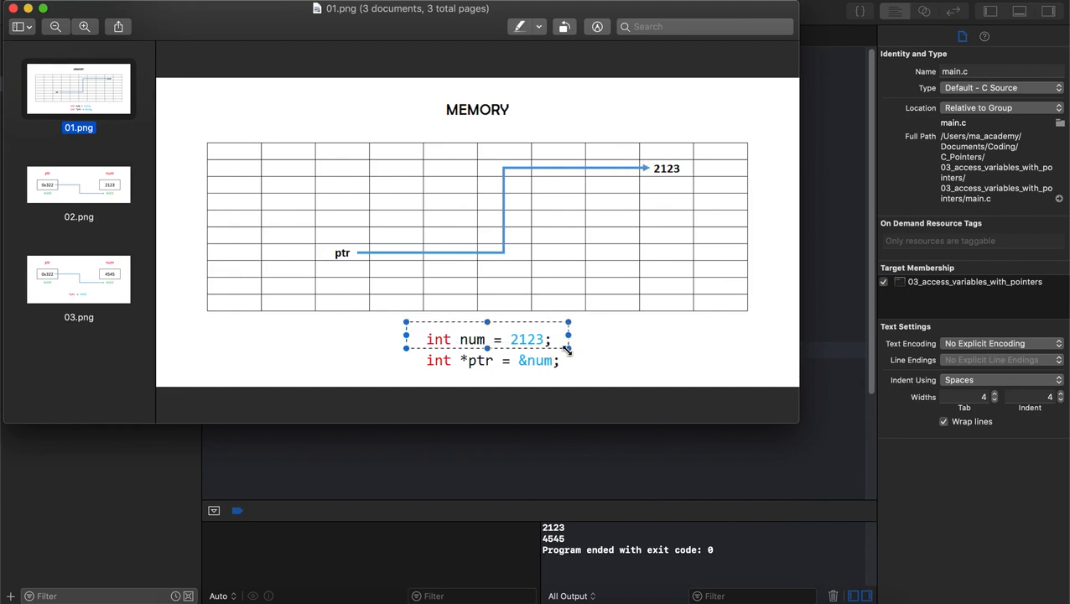
Clear the selection around the num line and view the 02.png slide in Preview.
{"action": "left_click", "coordinate": [602, 342]}
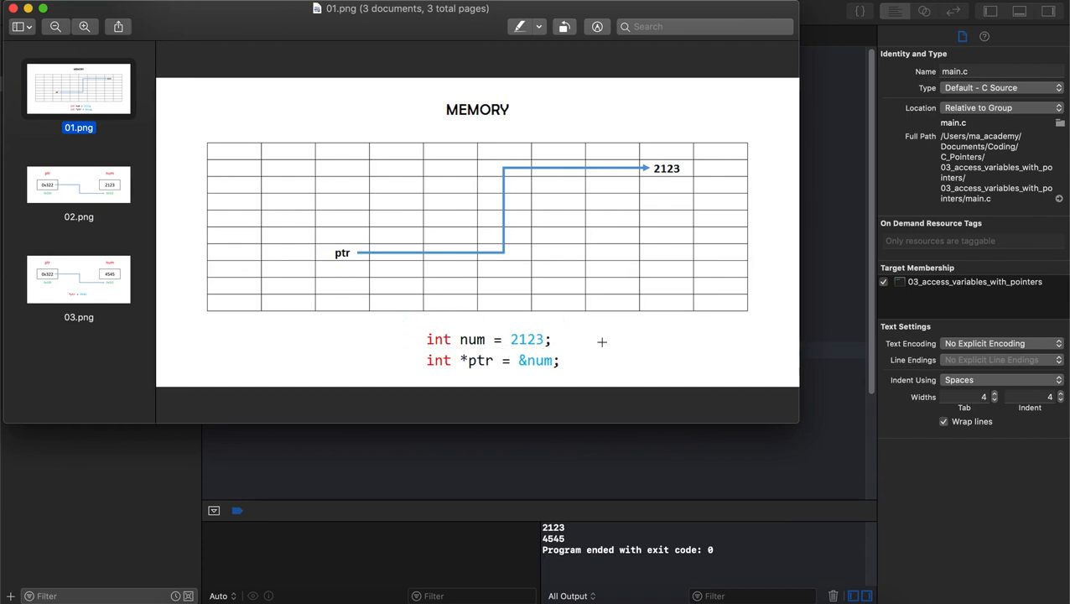
{"action": "left_click", "coordinate": [666, 168]}
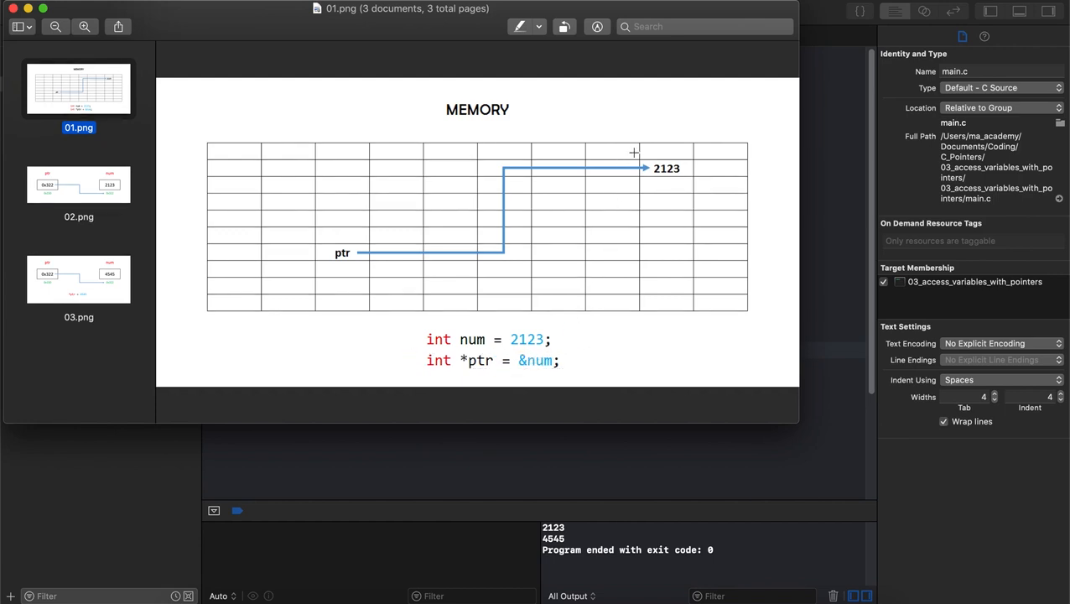
{"action": "mouse_move", "coordinate": [302, 233]}
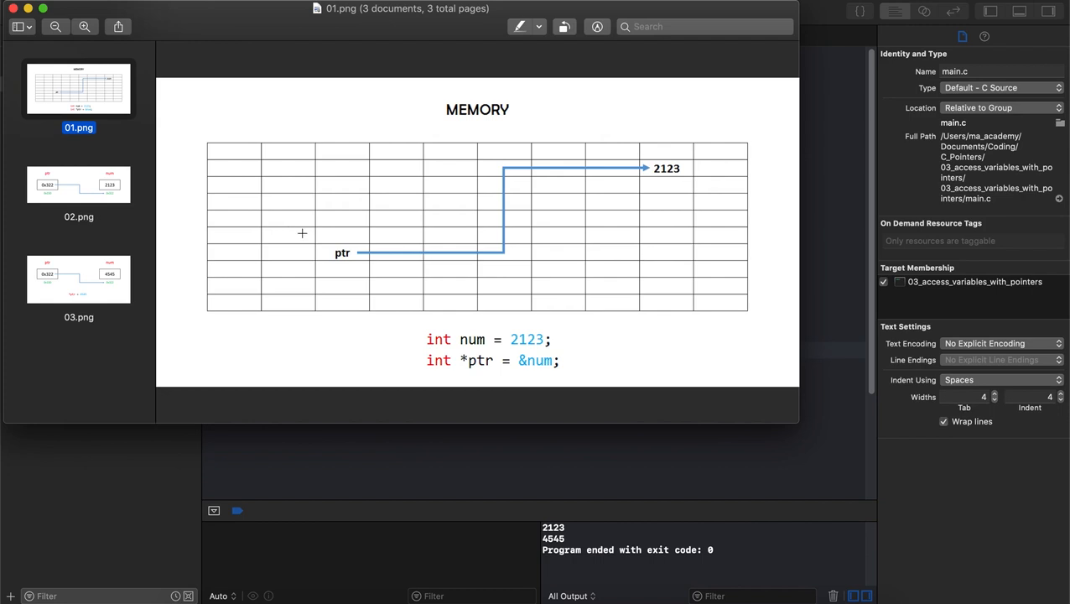
{"action": "left_click", "coordinate": [342, 252]}
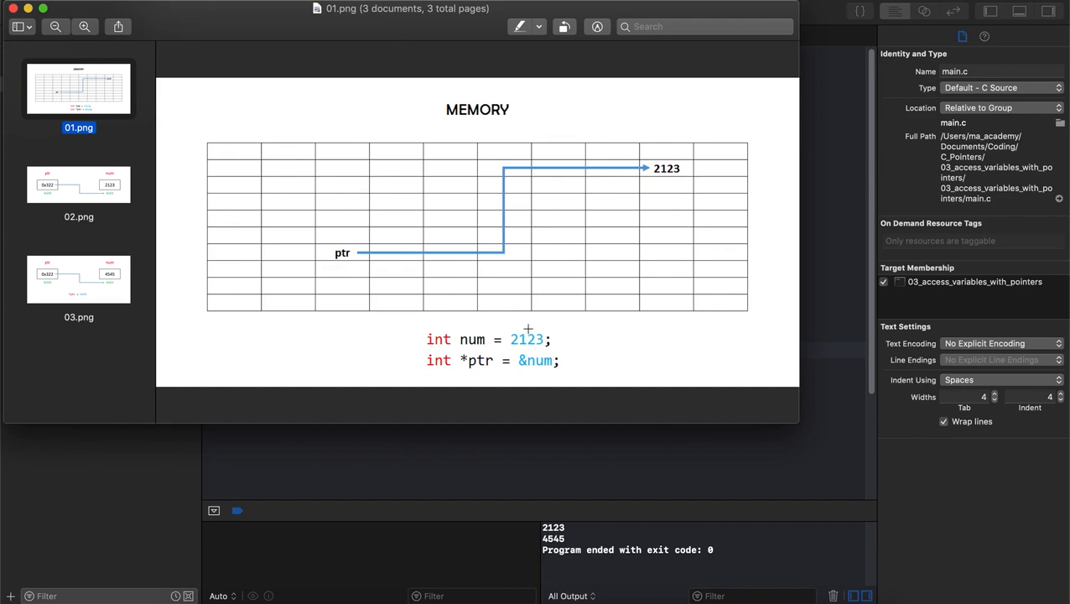
{"action": "left_click", "coordinate": [78, 184]}
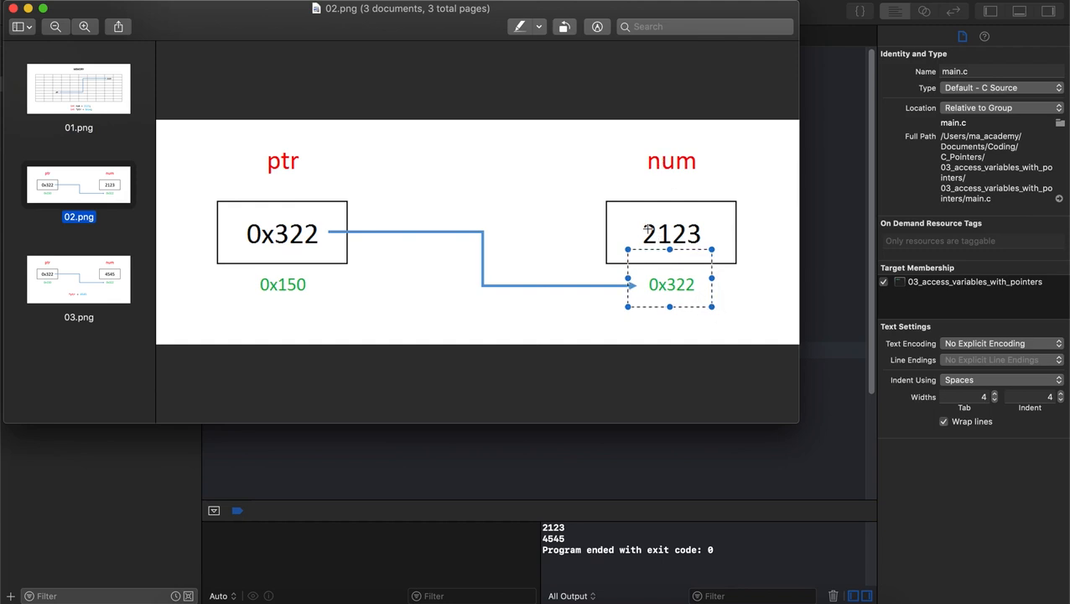
{"action": "mouse_move", "coordinate": [645, 226]}
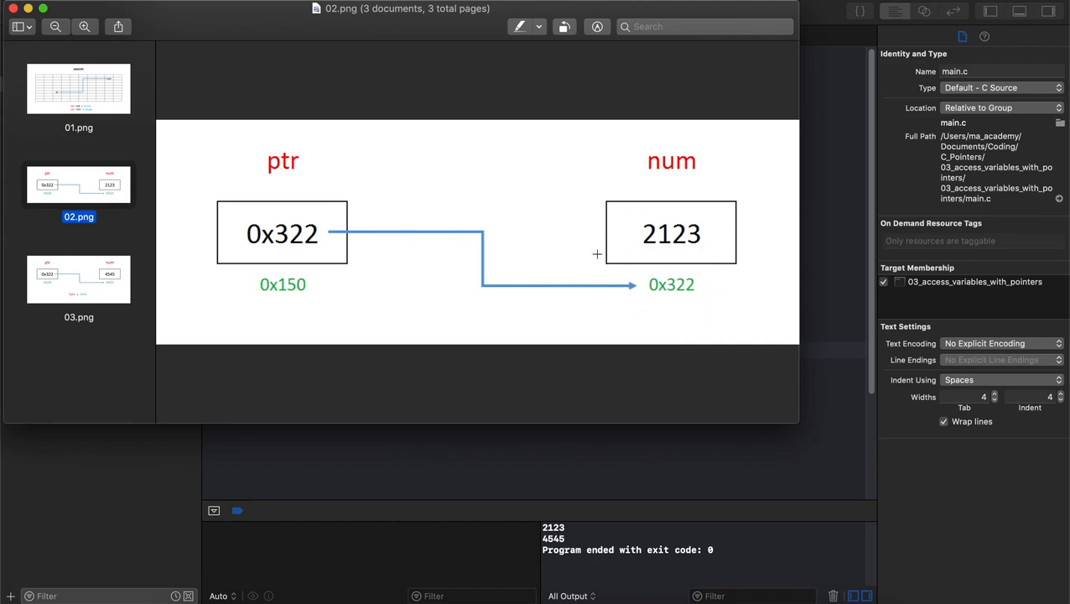
Revisit the memory grid diagram, then return to the ptr/num box slide with ptr holding 0x322.
{"action": "left_click", "coordinate": [78, 88]}
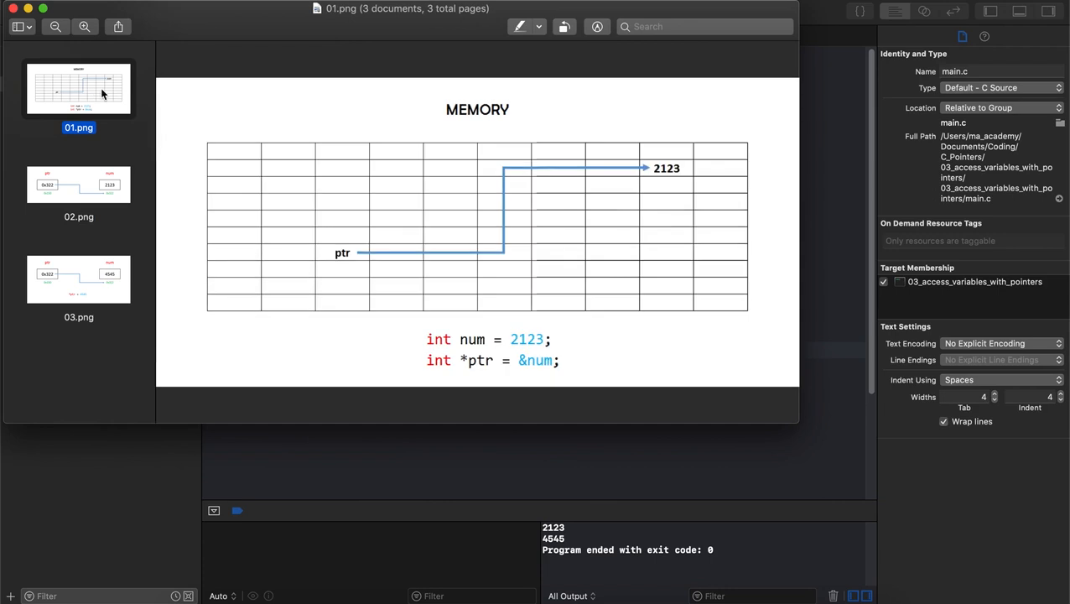
{"action": "left_click", "coordinate": [490, 360]}
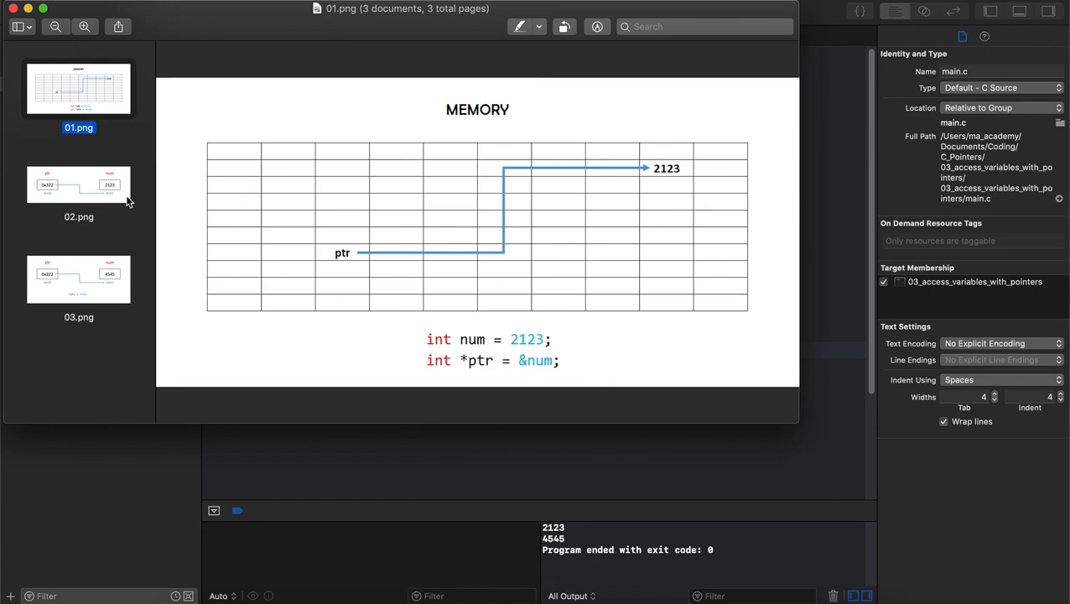
{"action": "left_click", "coordinate": [78, 184]}
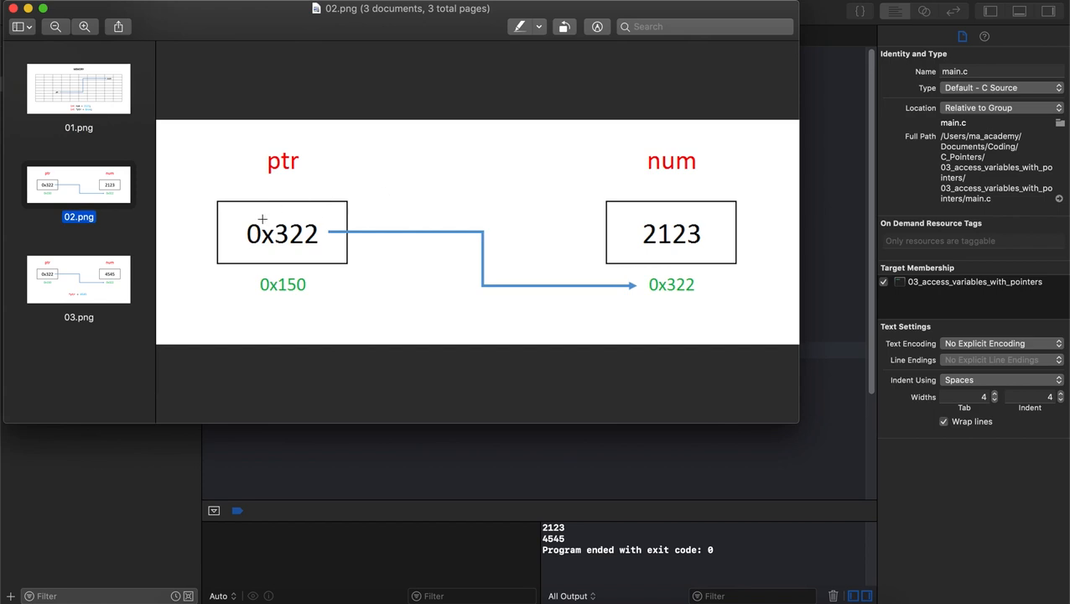
{"action": "mouse_move", "coordinate": [619, 210]}
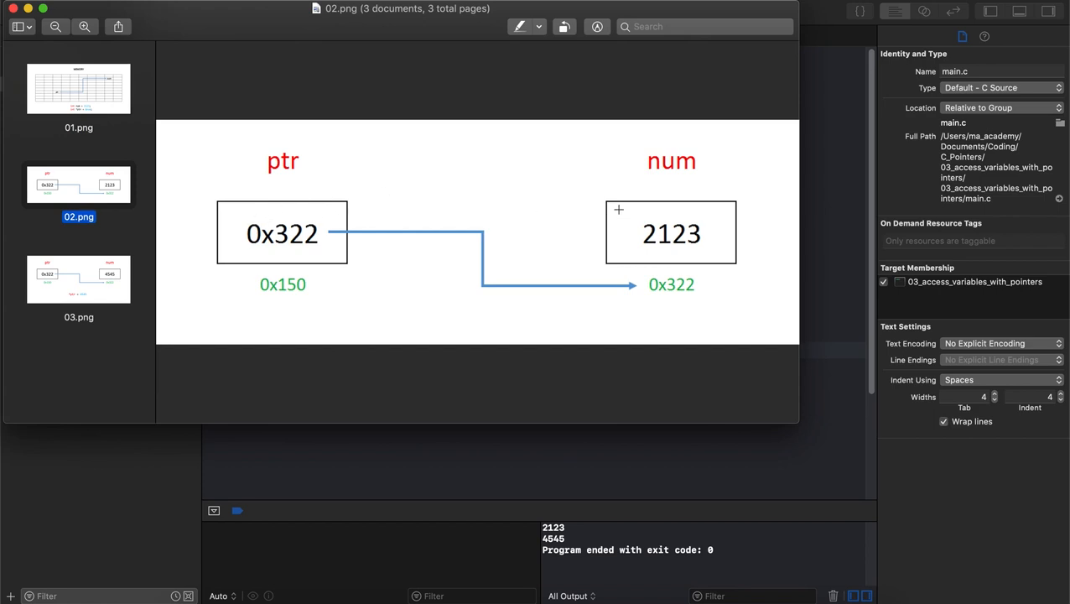
Point through the 02.png ptr-to-num diagram, then return to main.c in Xcode.
{"action": "left_click", "coordinate": [670, 232]}
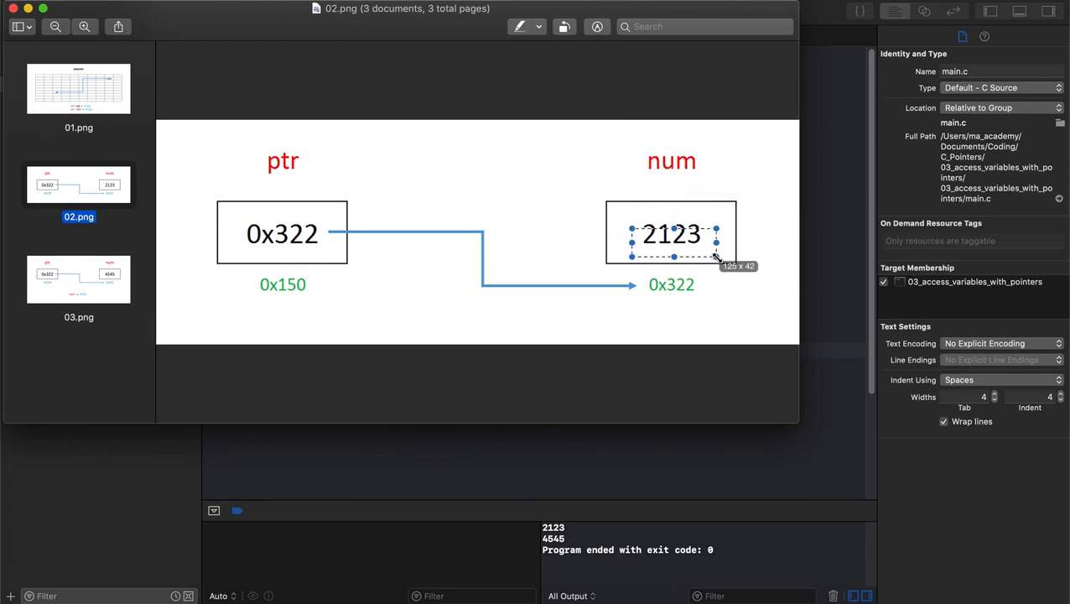
{"action": "left_click", "coordinate": [282, 233]}
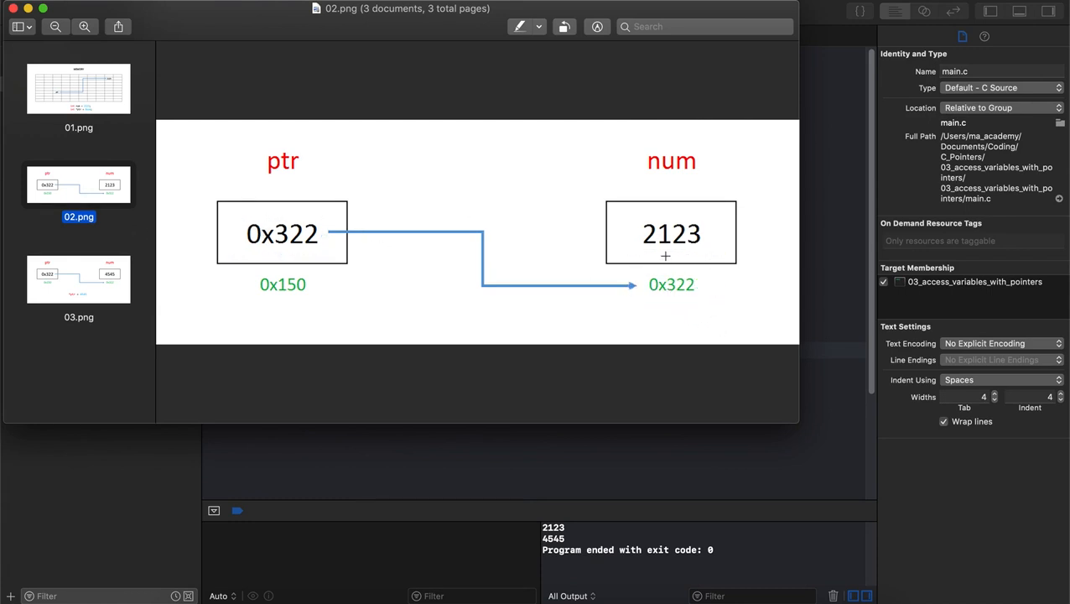
{"action": "mouse_move", "coordinate": [476, 241]}
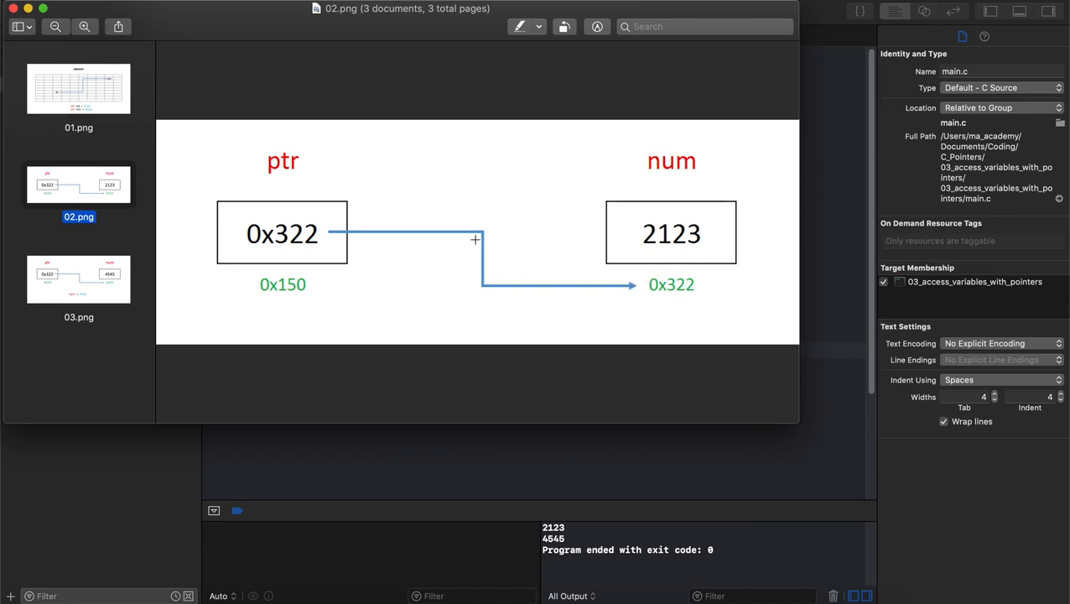
{"action": "left_click", "coordinate": [78, 278]}
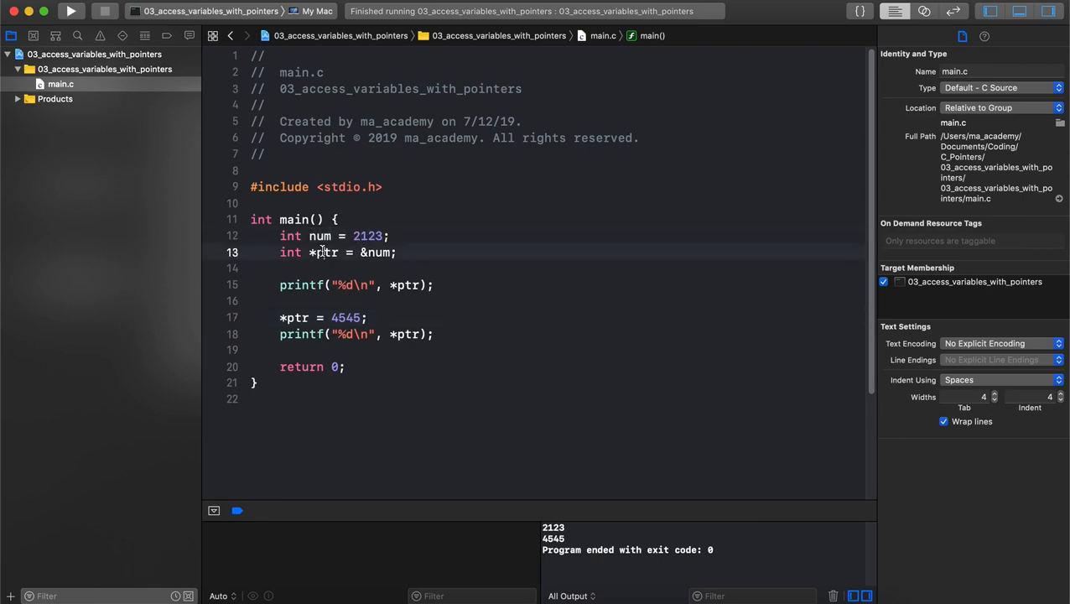
Comment out the *ptr = 4545 lines, run to print only 2123, then restore them.
{"action": "double_click", "coordinate": [377, 252]}
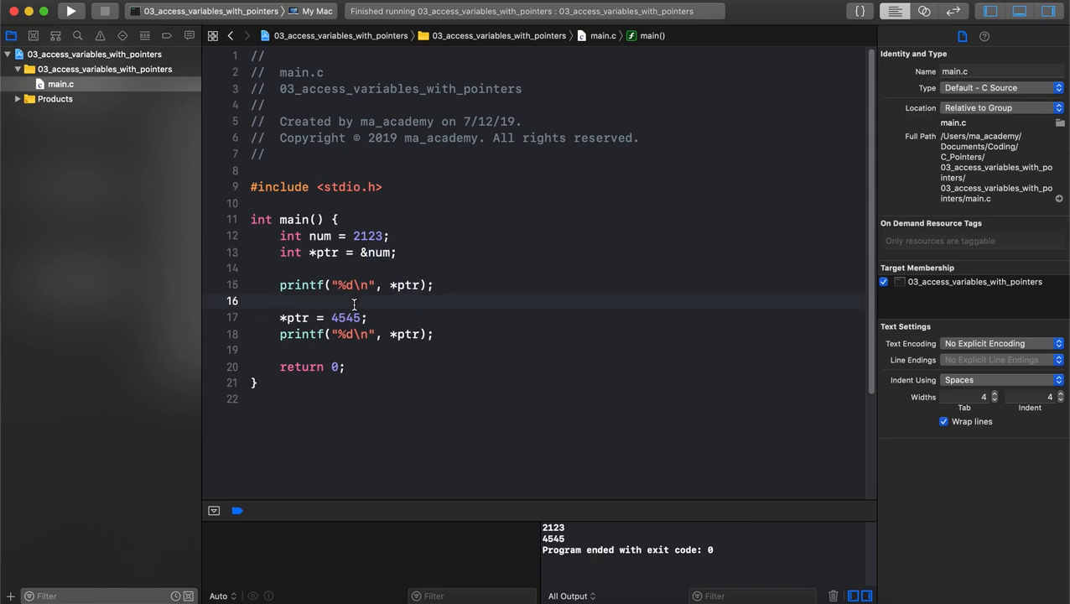
{"action": "type", "text": "/*"}
{"action": "left_click", "coordinate": [553, 349]}
{"action": "type", "text": "*/"}
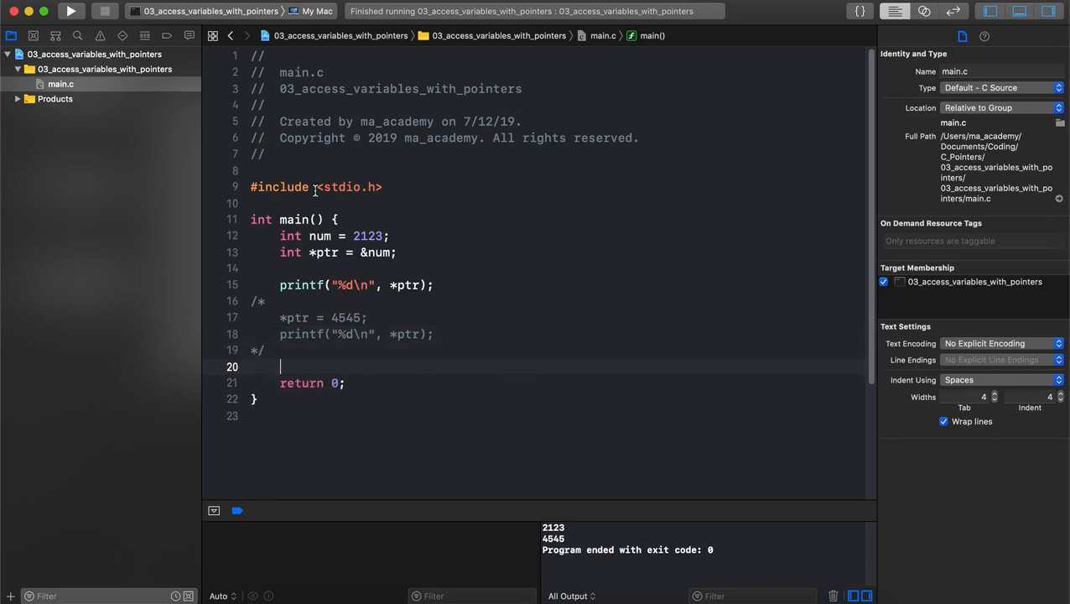
{"action": "left_click", "coordinate": [71, 11]}
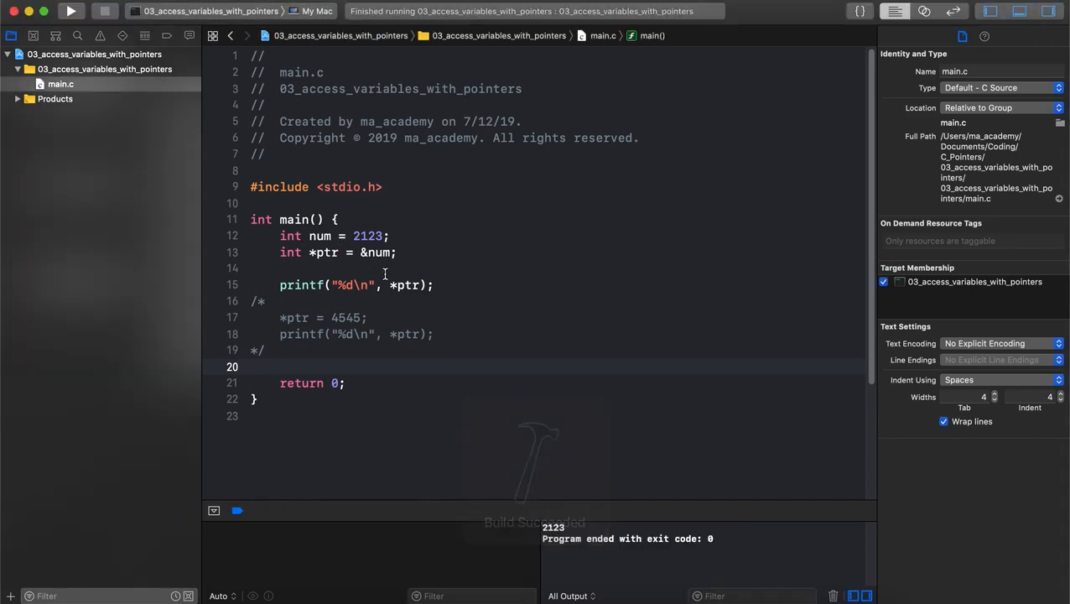
{"action": "double_click", "coordinate": [406, 284]}
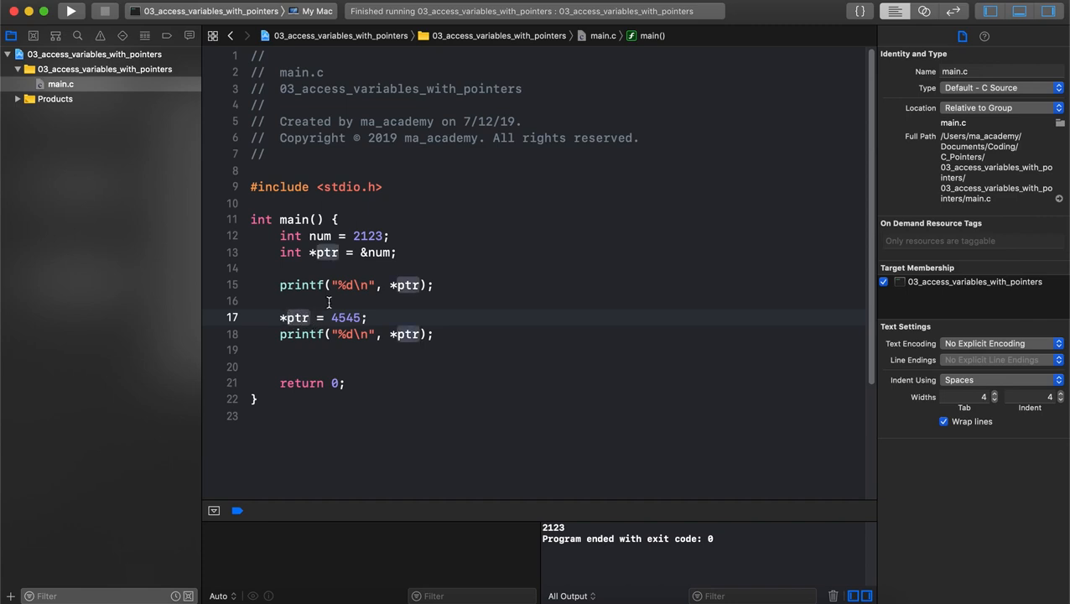
Rerun with *ptr = 4545 active and highlight the 2123 and 4545 console output.
{"action": "left_click", "coordinate": [325, 252]}
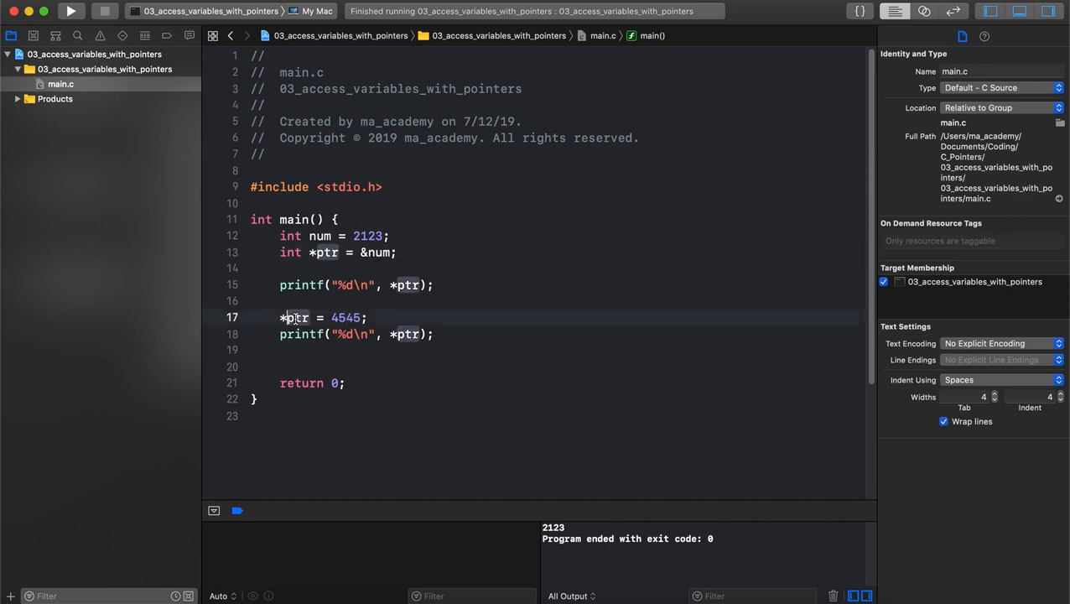
{"action": "mouse_move", "coordinate": [444, 317]}
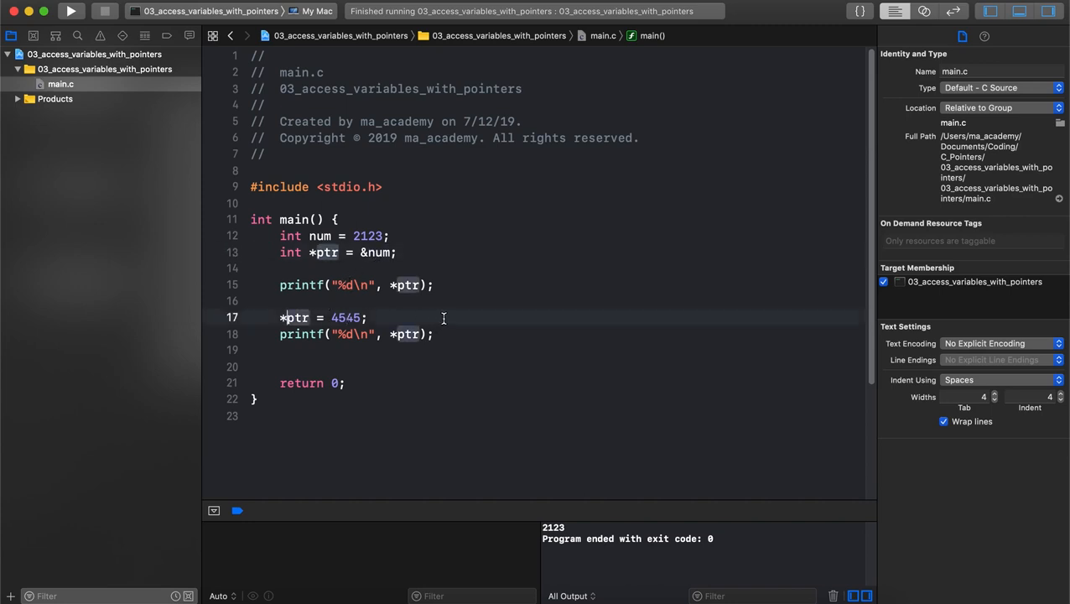
{"action": "double_click", "coordinate": [345, 316]}
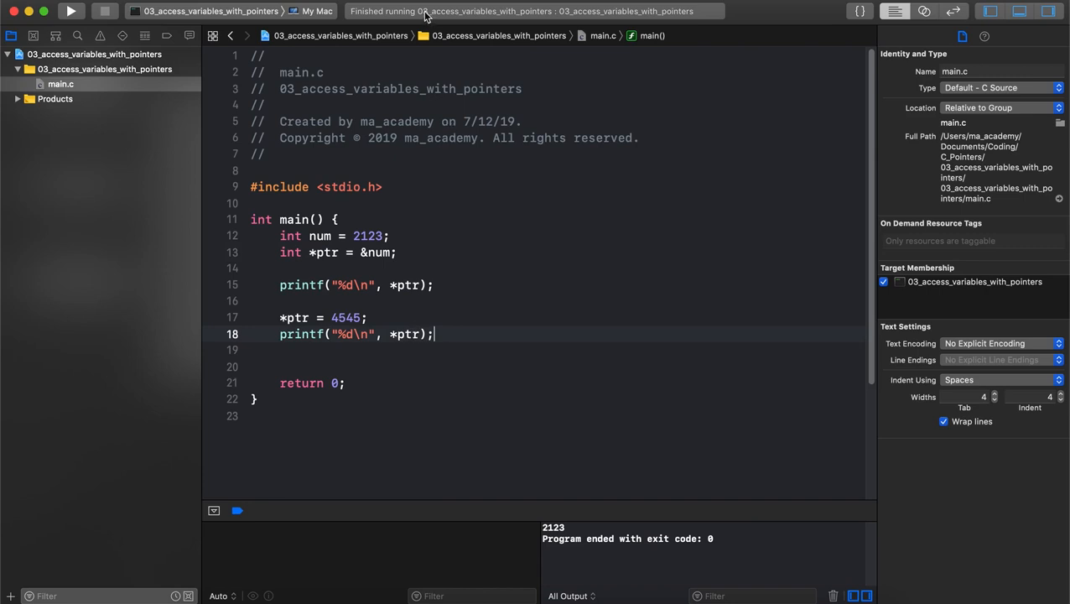
{"action": "left_click", "coordinate": [70, 11]}
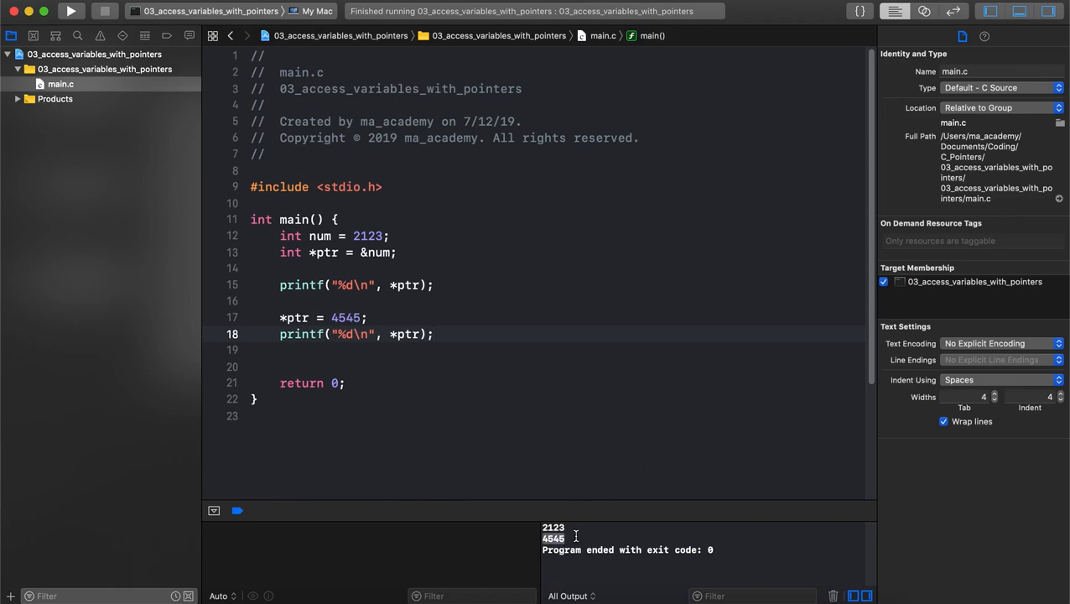
{"action": "mouse_move", "coordinate": [362, 325]}
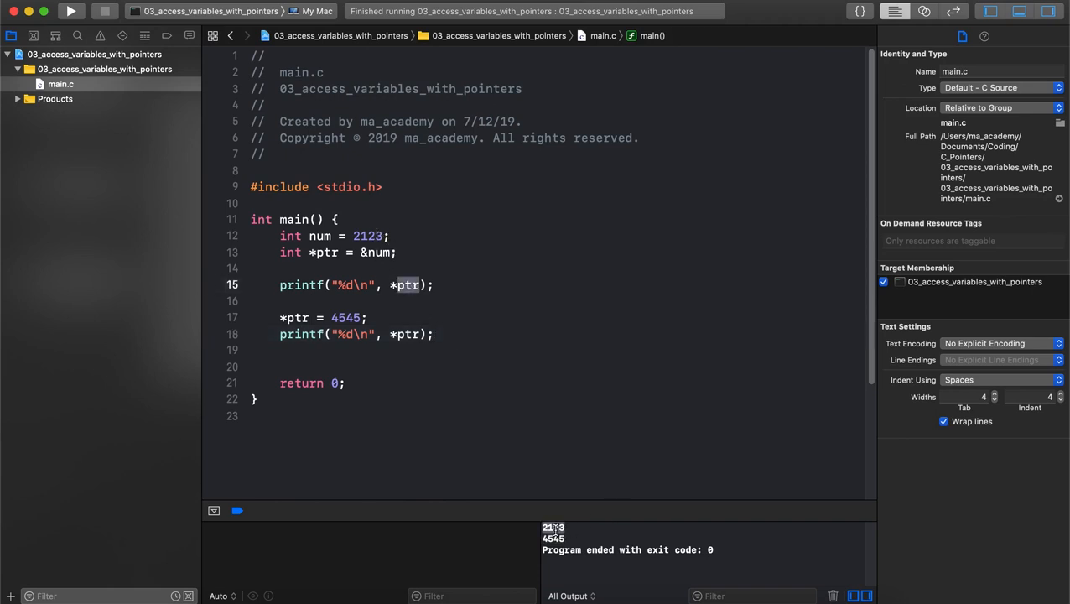
{"action": "left_click", "coordinate": [398, 252]}
{"action": "type", "text": "printf(\"%d\\n"}
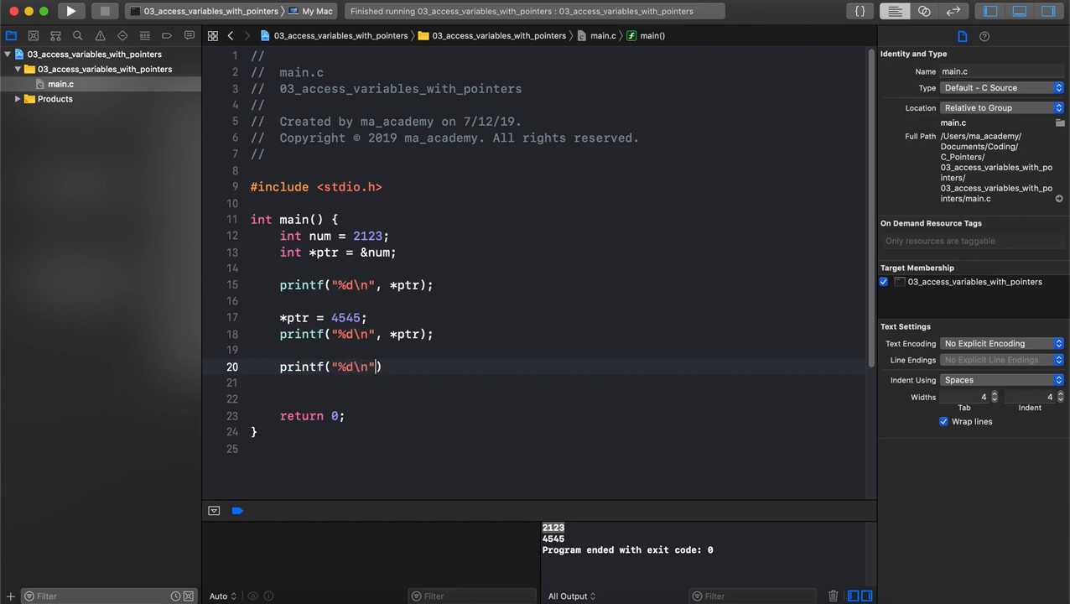
Print num directly, run to get a third 4545, and bring up Preview's 03.png slide.
{"action": "type", "text": "num"}
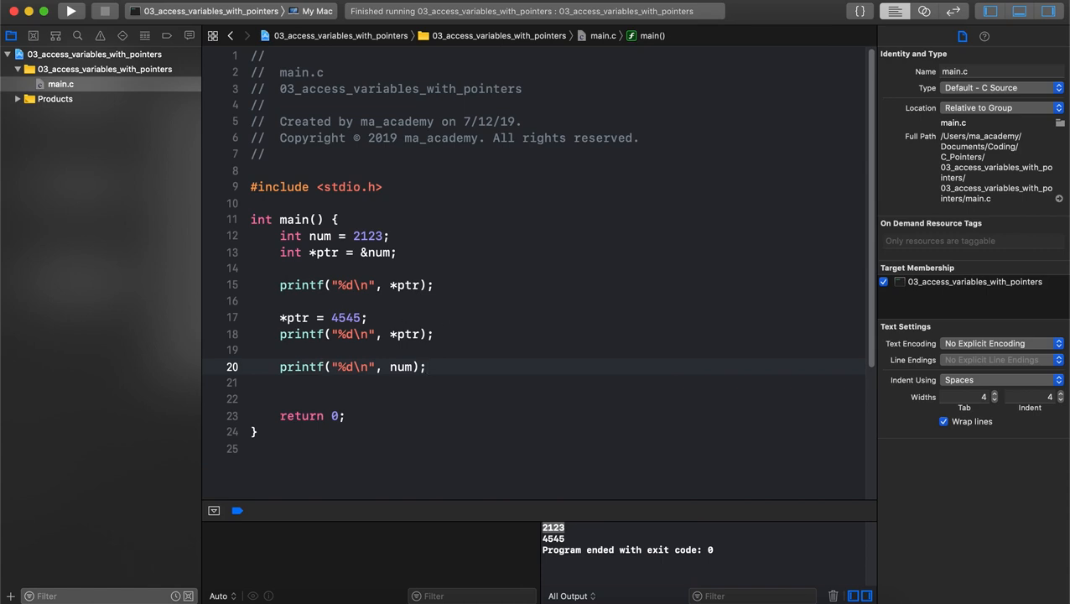
{"action": "left_click", "coordinate": [70, 11]}
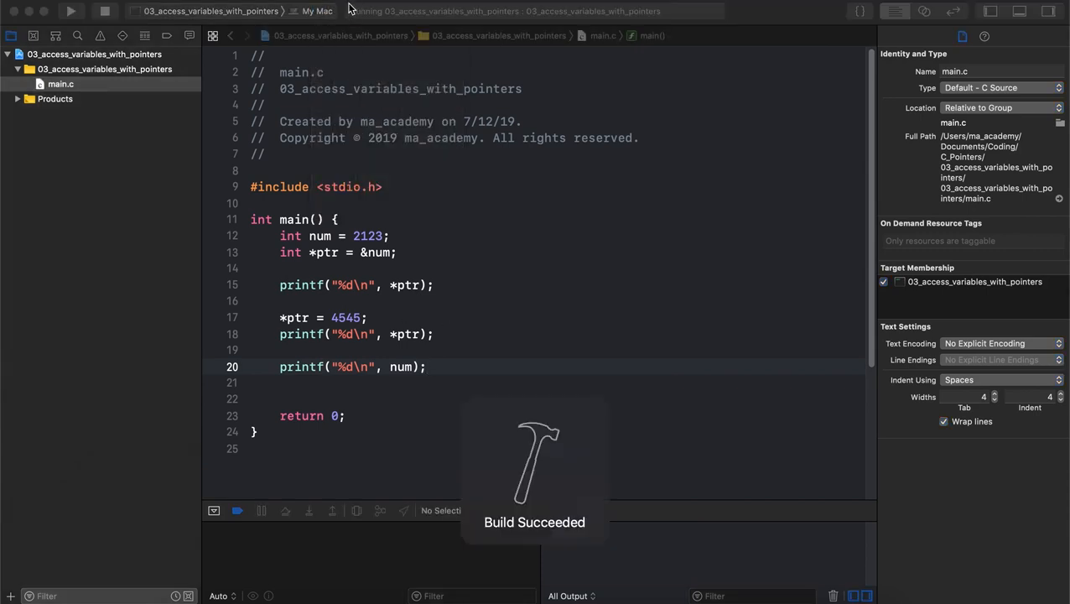
{"action": "left_click", "coordinate": [72, 11]}
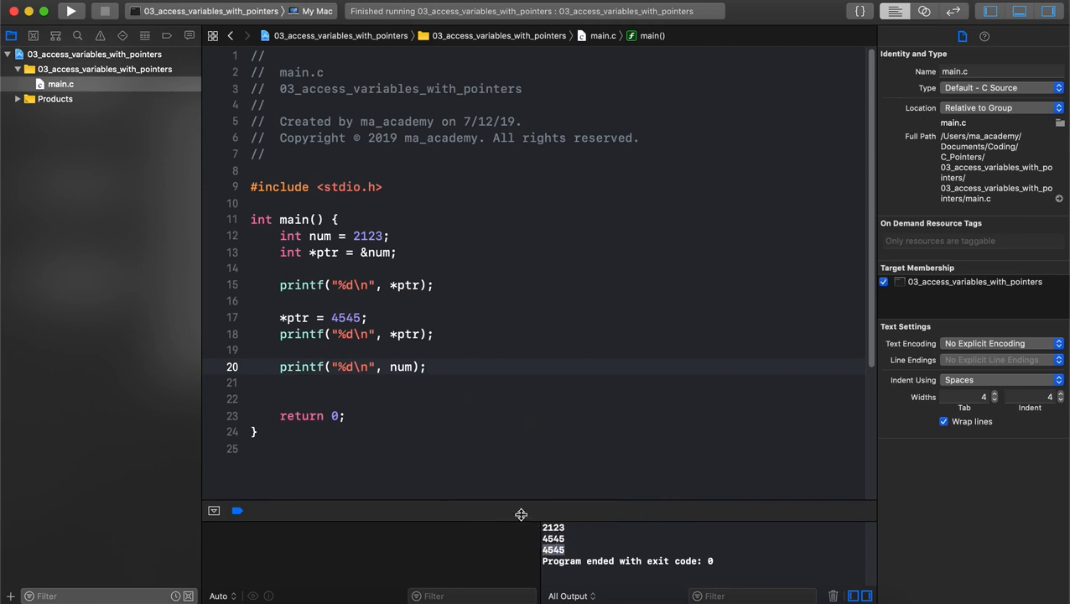
{"action": "double_click", "coordinate": [405, 334]}
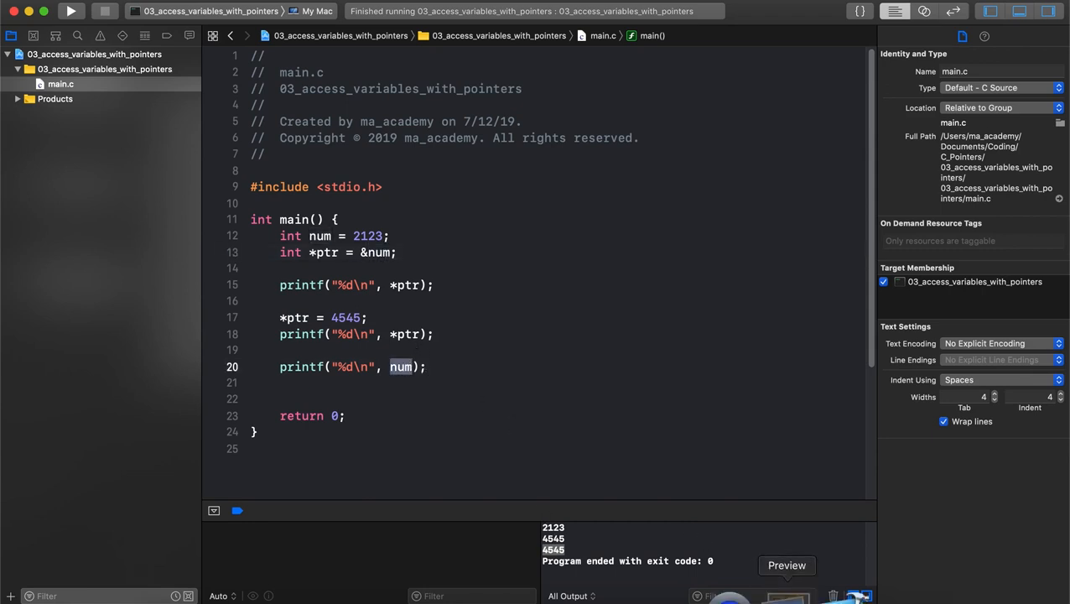
{"action": "left_click", "coordinate": [785, 564]}
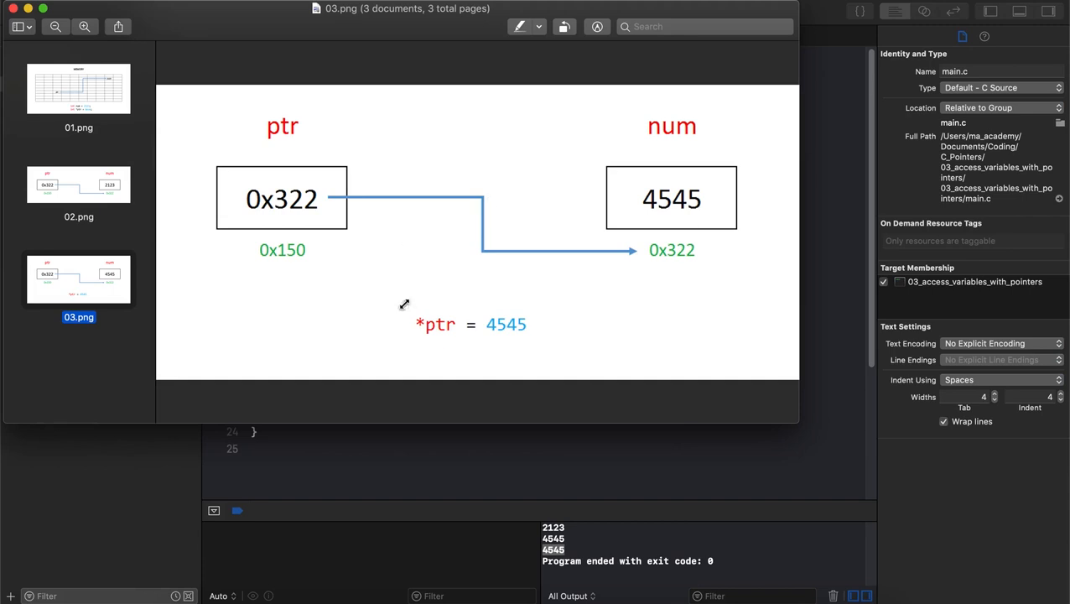